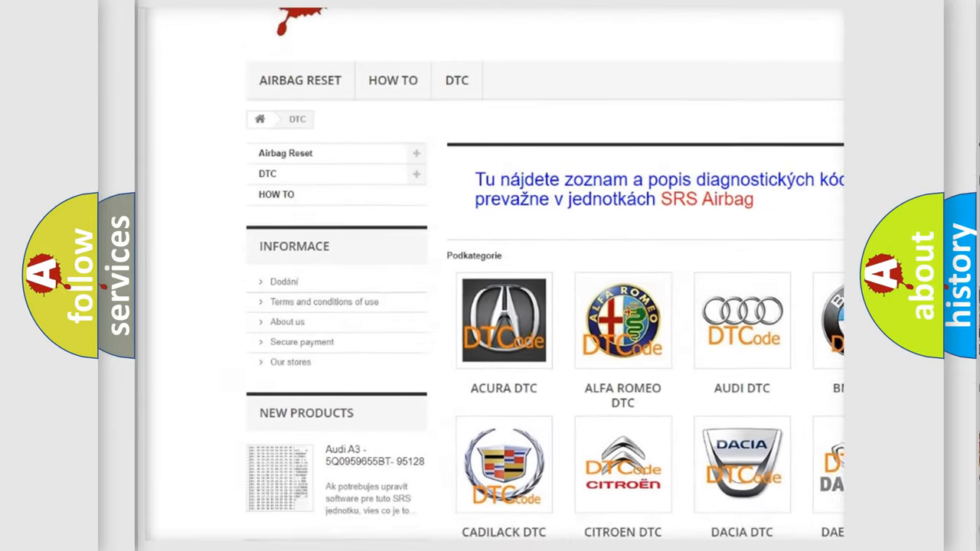
{"action": "scroll", "scroll_direction": "down", "scroll_amount": 3}
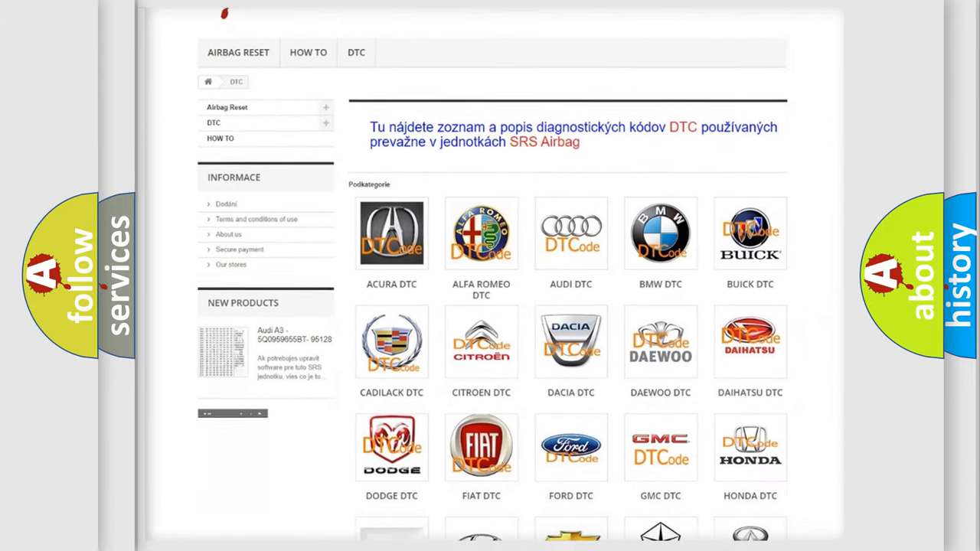
{"action": "scroll", "scroll_direction": "down", "scroll_amount": 3}
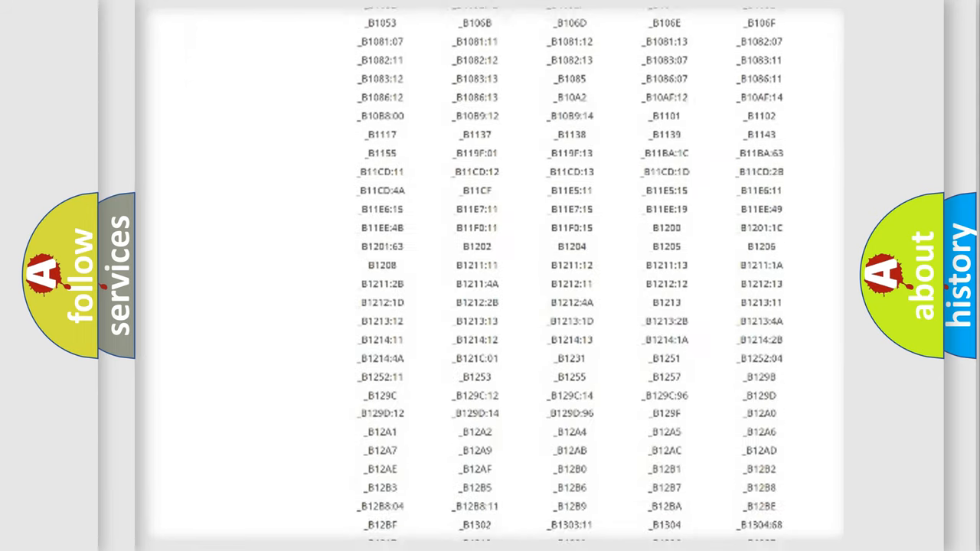
{"action": "scroll", "scroll_direction": "down", "scroll_amount": 3}
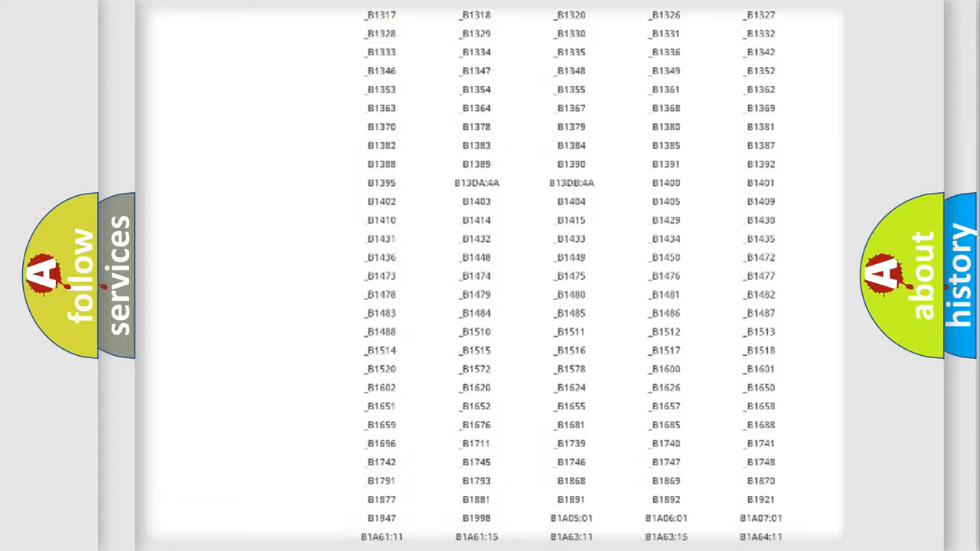